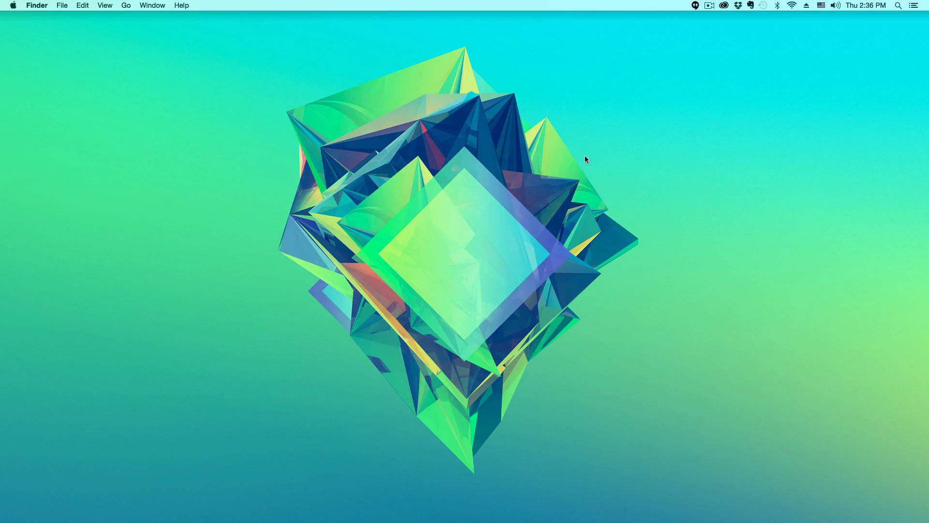
{"action": "mouse_move", "coordinate": [578, 150]}
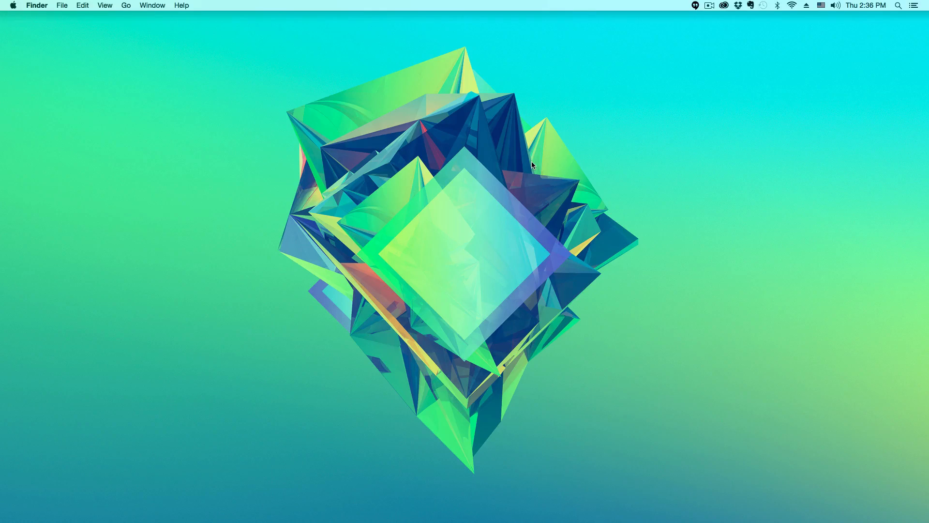
{"action": "mouse_move", "coordinate": [533, 160]}
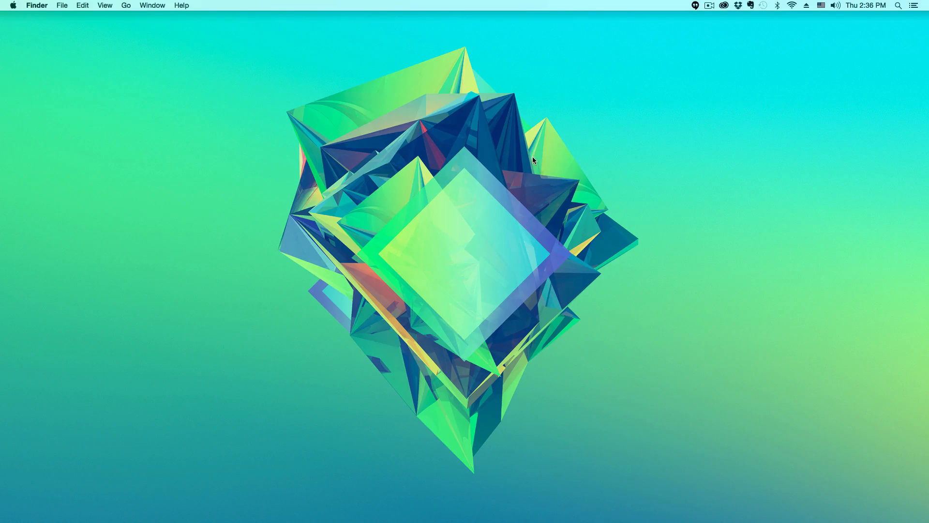
{"action": "mouse_move", "coordinate": [512, 180]}
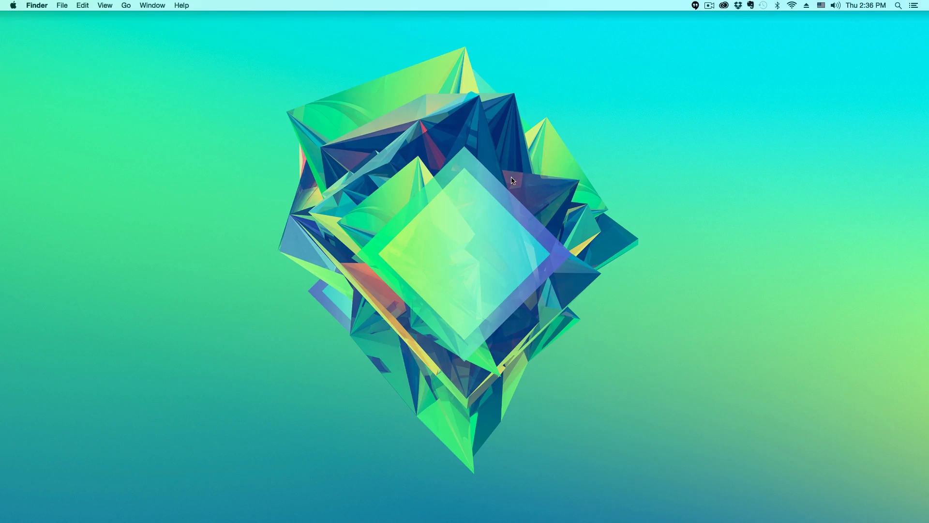
{"action": "mouse_move", "coordinate": [513, 170]}
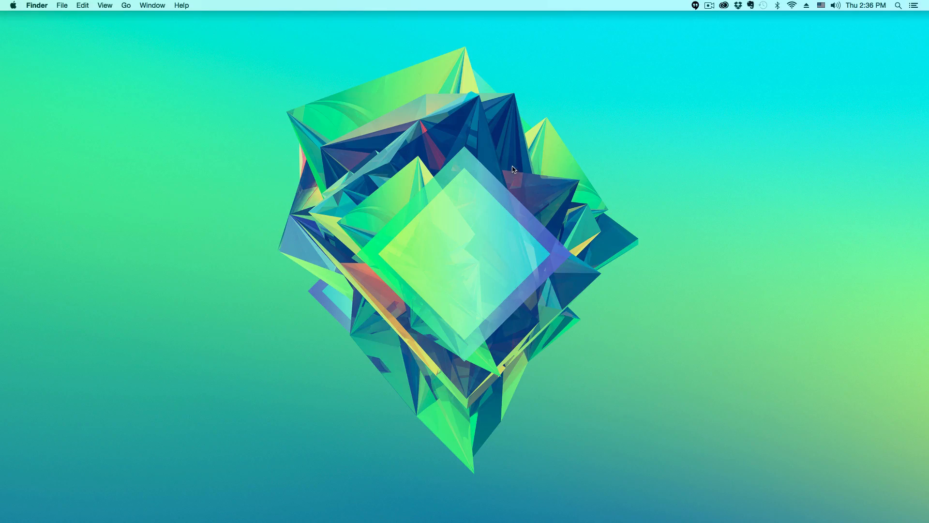
{"action": "mouse_move", "coordinate": [884, 23]}
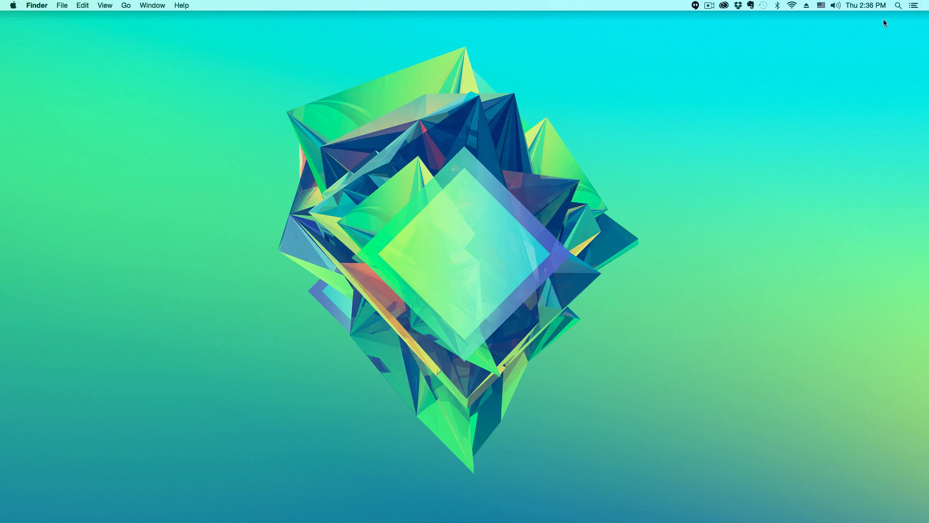
- Launch Keychain Access by searching 'Keychain Access' in Spotlight
{"action": "left_click", "coordinate": [899, 6]}
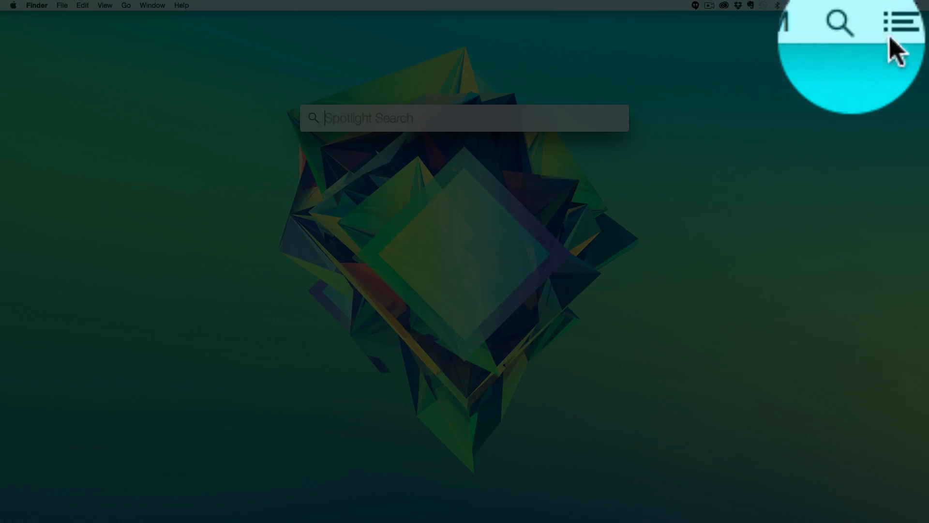
{"action": "mouse_move", "coordinate": [453, 105]}
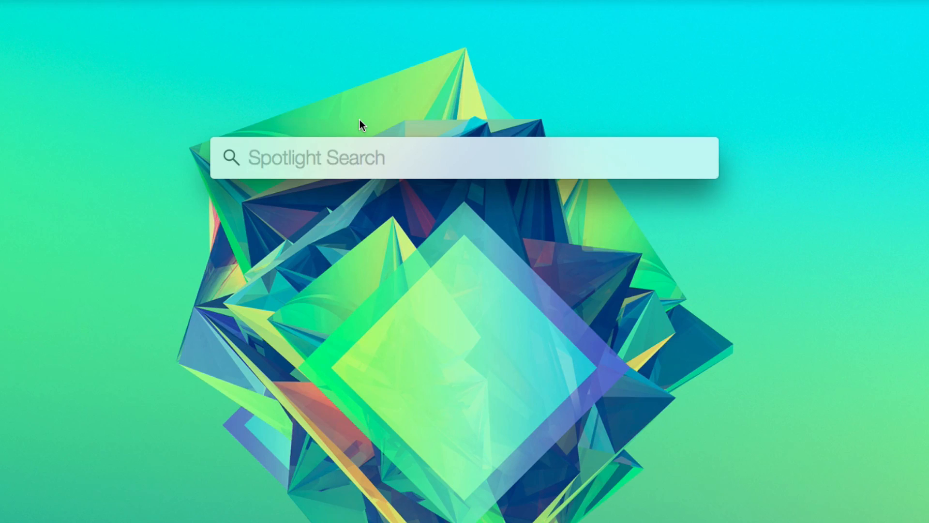
{"action": "type", "text": "Keychain Access"}
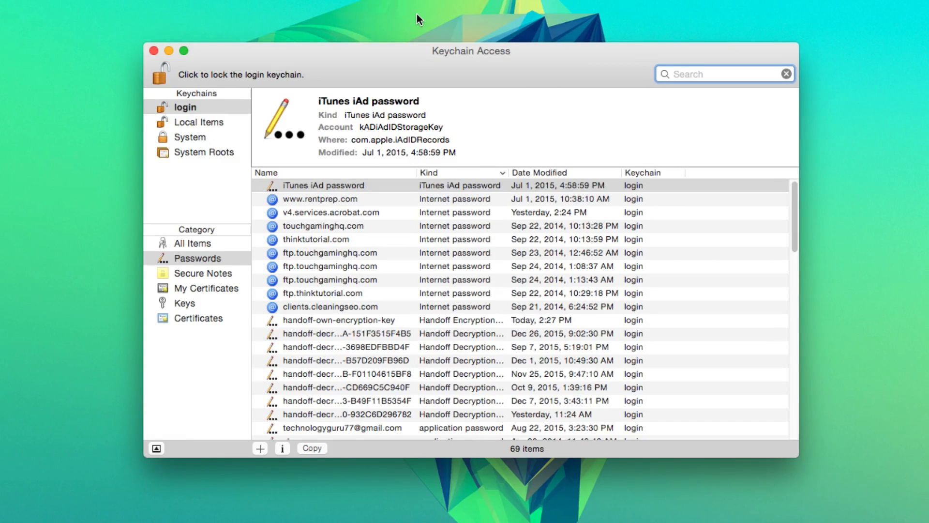
- Show the login keychain's 69 passwords, sorted by Kind in reverse order
{"action": "left_click", "coordinate": [723, 73]}
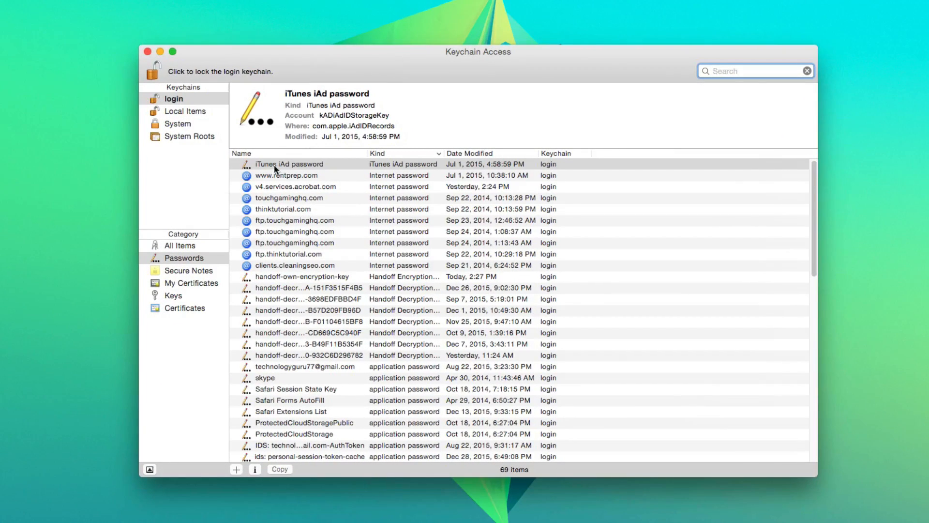
{"action": "left_click", "coordinate": [184, 258]}
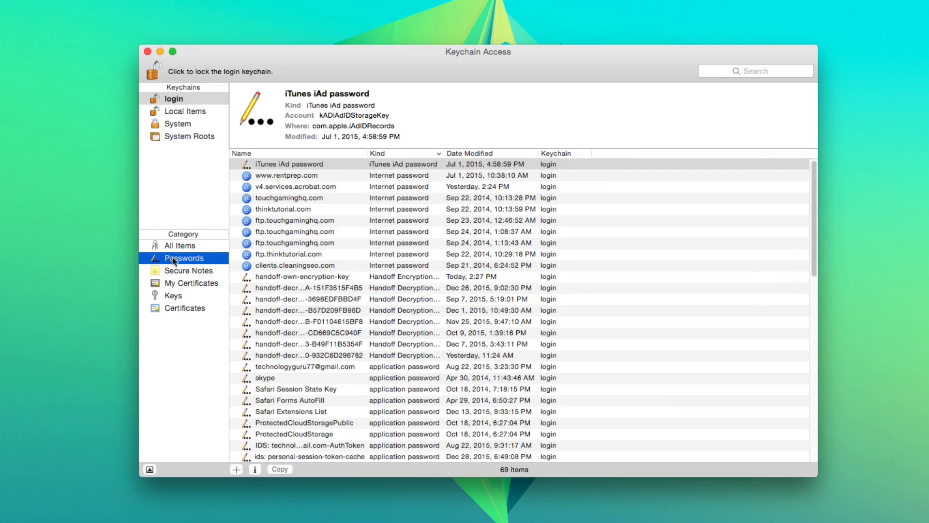
{"action": "mouse_move", "coordinate": [186, 101]}
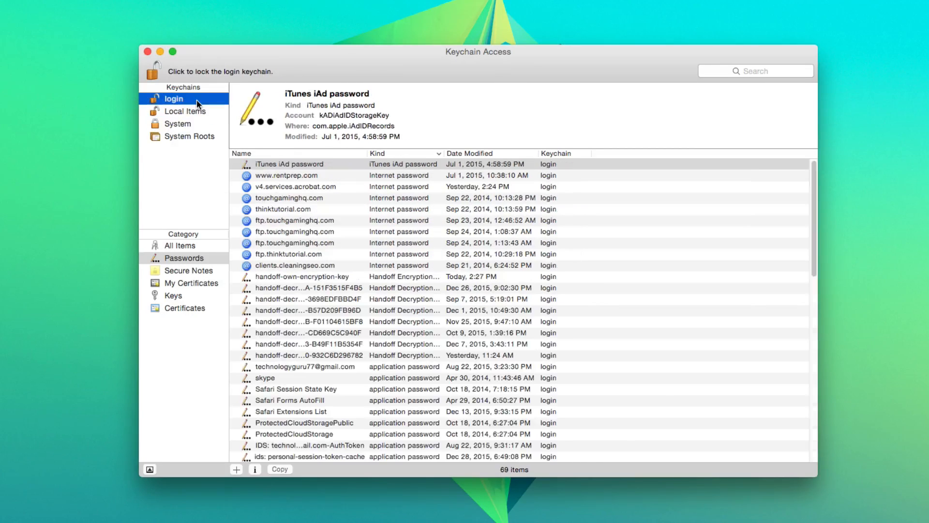
{"action": "left_click", "coordinate": [377, 153]}
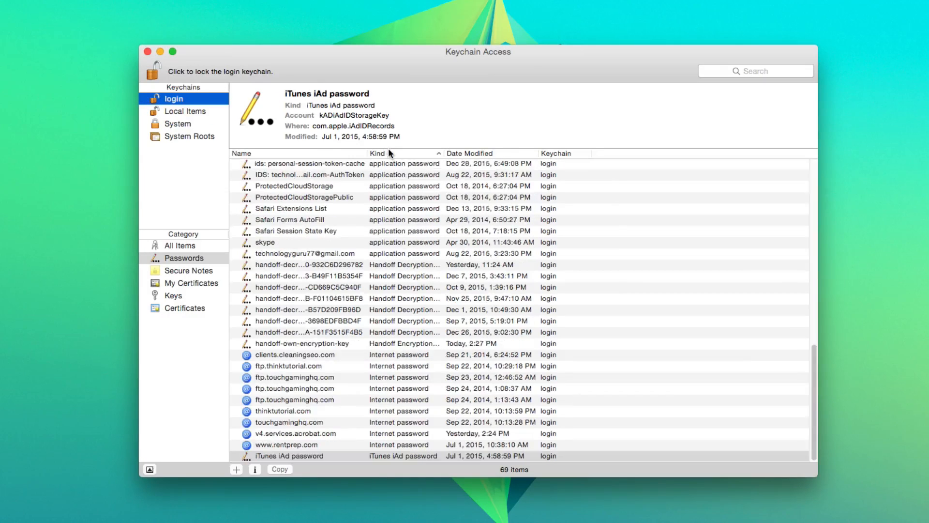
{"action": "scroll", "scroll_direction": "up", "scroll_amount": 3}
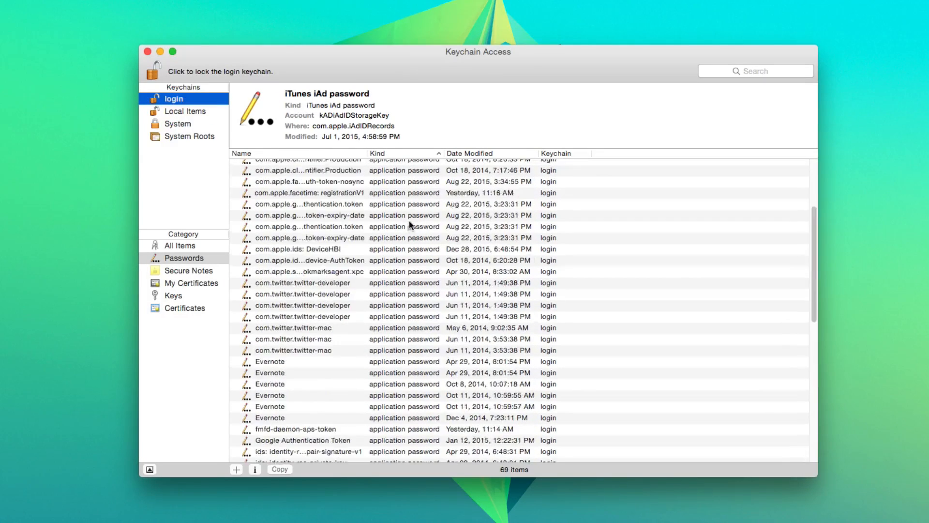
{"action": "scroll", "scroll_direction": "up", "scroll_amount": 3}
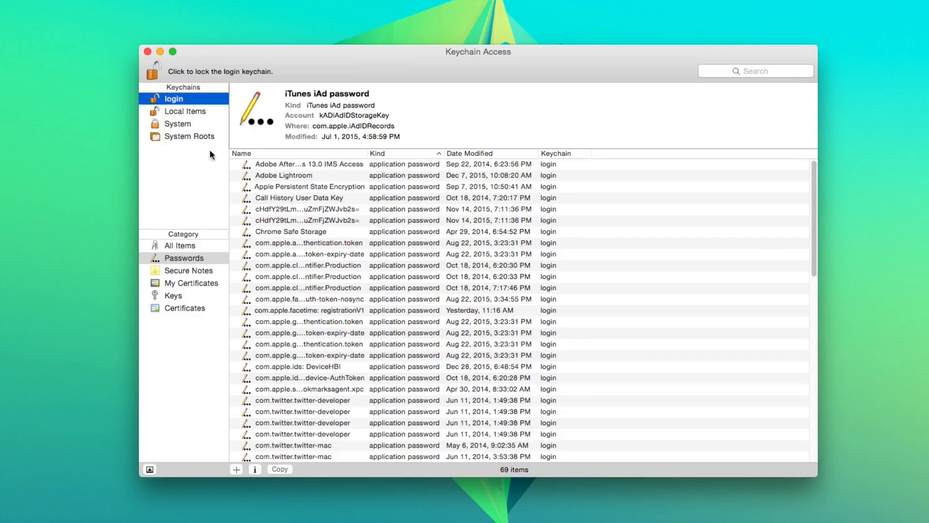
- Switch to the Local Items keychain's 13 passwords and select the Porter77 AirPort entry
{"action": "left_click", "coordinate": [185, 111]}
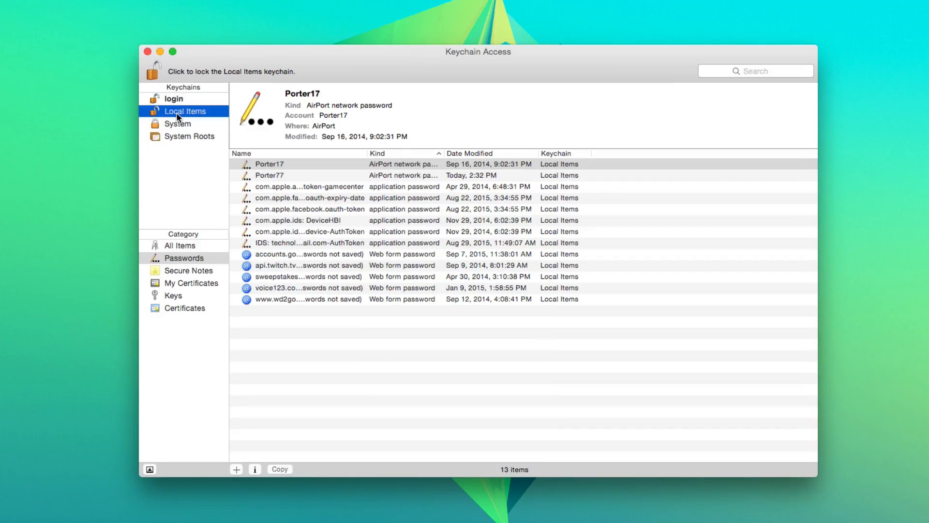
{"action": "mouse_move", "coordinate": [186, 98]}
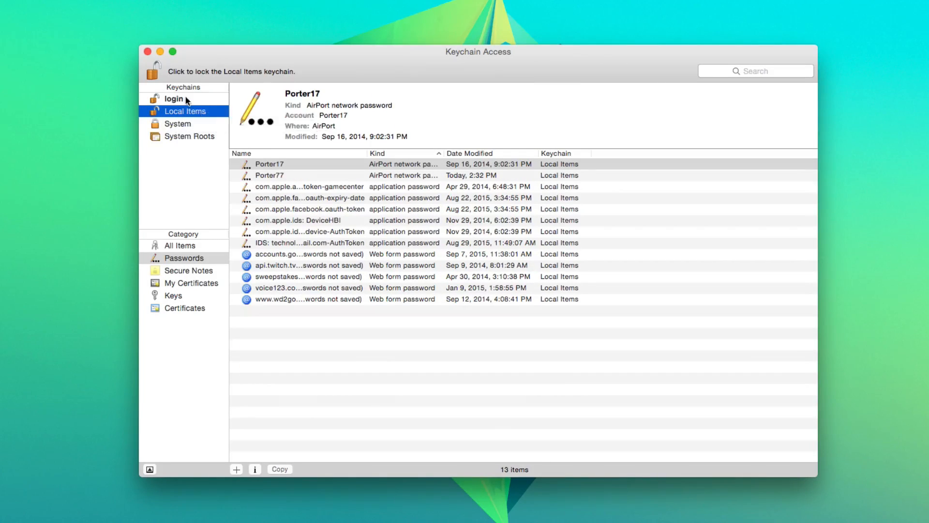
{"action": "mouse_move", "coordinate": [187, 114]}
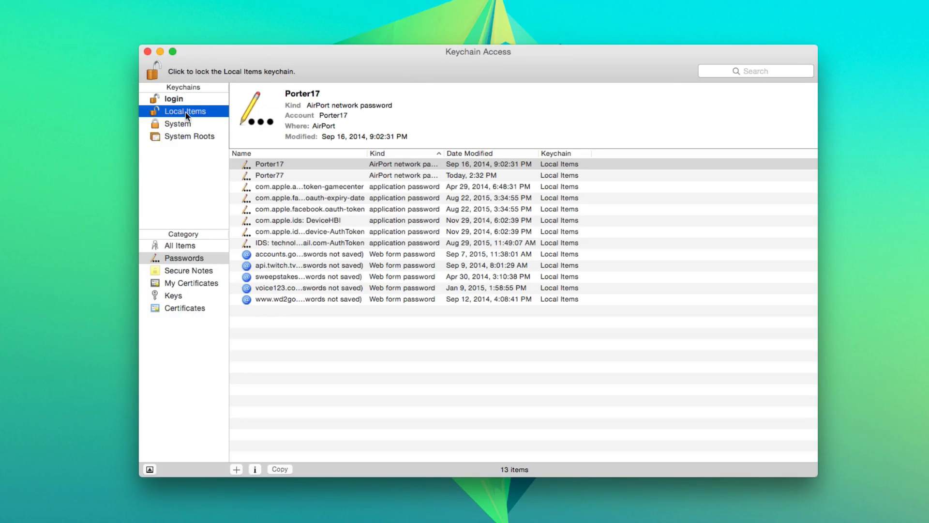
{"action": "left_click", "coordinate": [174, 98]}
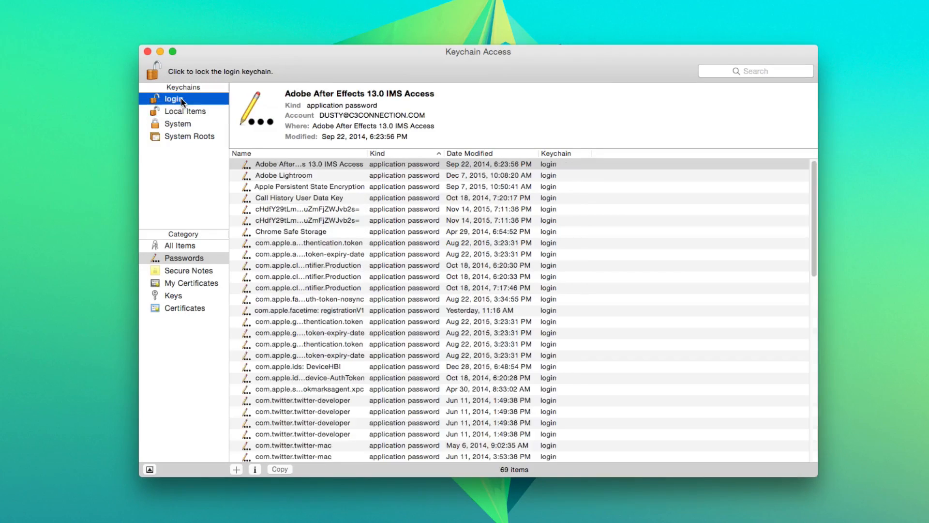
{"action": "left_click", "coordinate": [184, 111]}
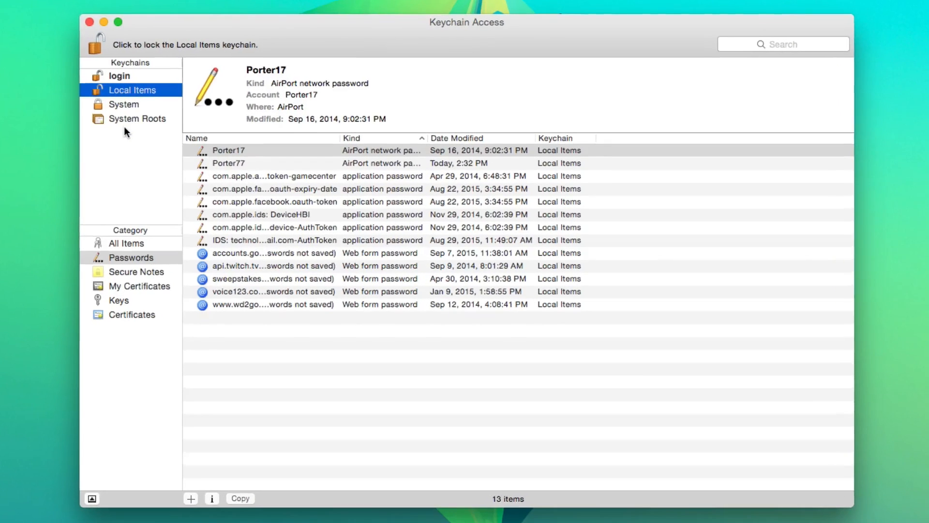
{"action": "mouse_move", "coordinate": [223, 309]}
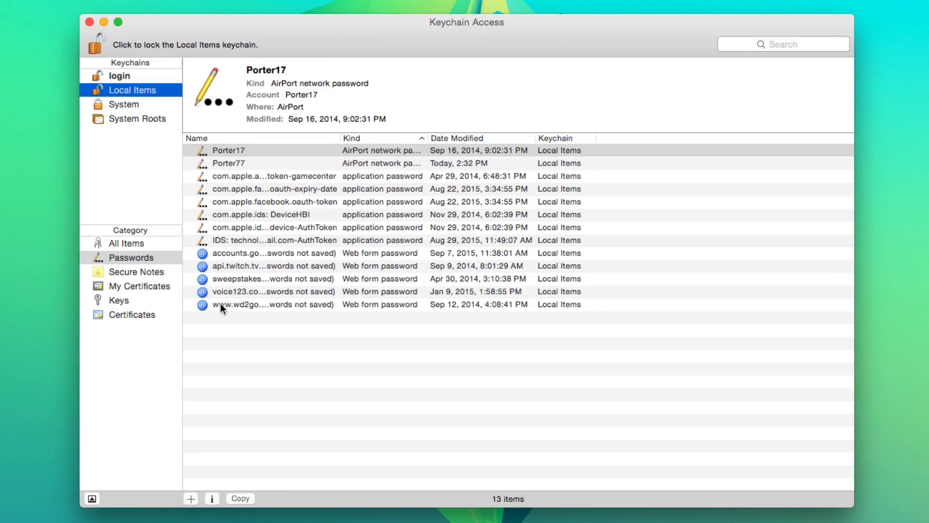
{"action": "mouse_move", "coordinate": [371, 166]}
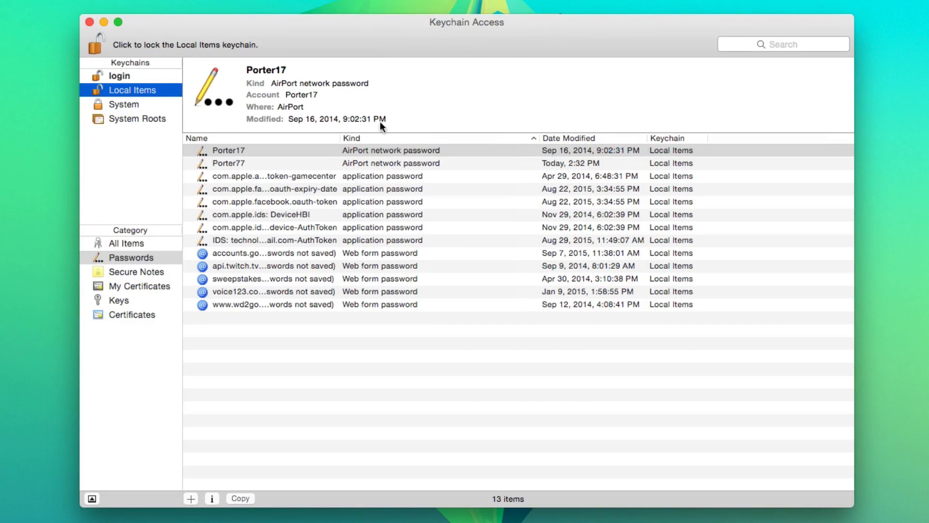
{"action": "left_click", "coordinate": [228, 163]}
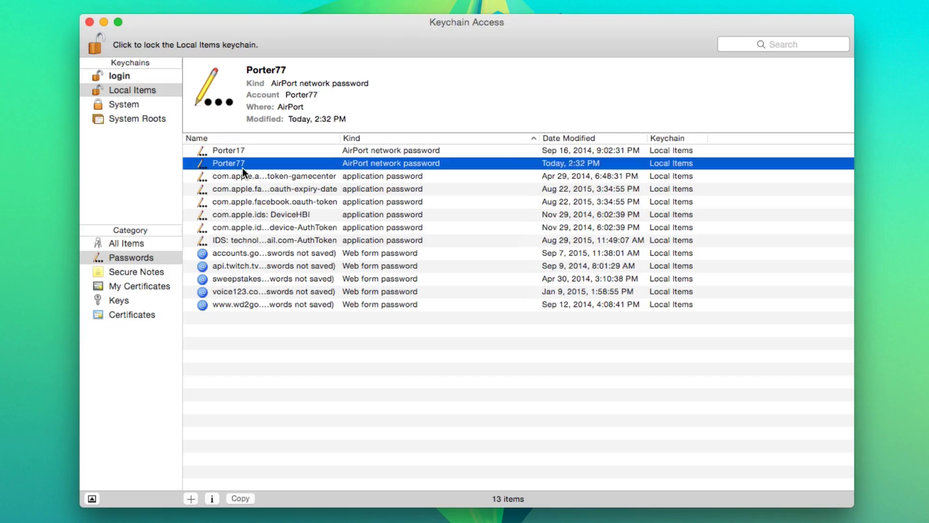
{"action": "mouse_move", "coordinate": [287, 168]}
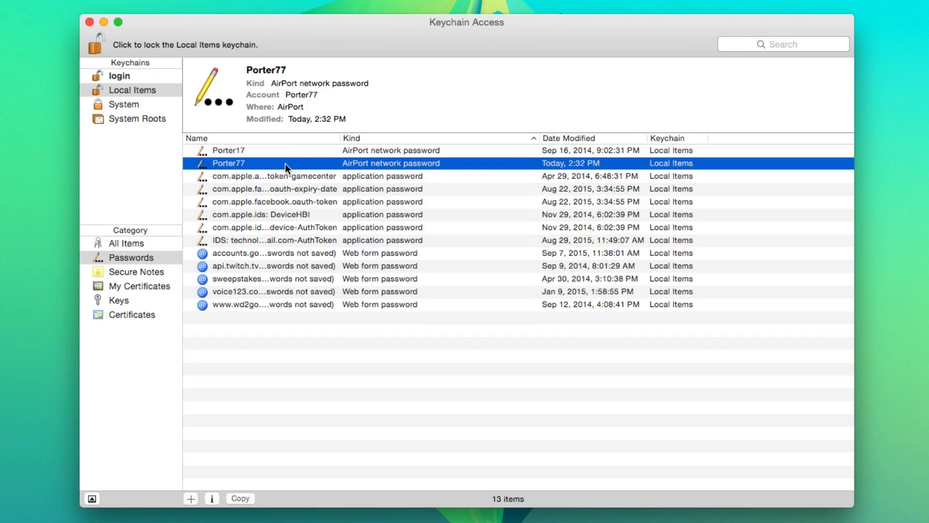
{"action": "mouse_move", "coordinate": [249, 237]}
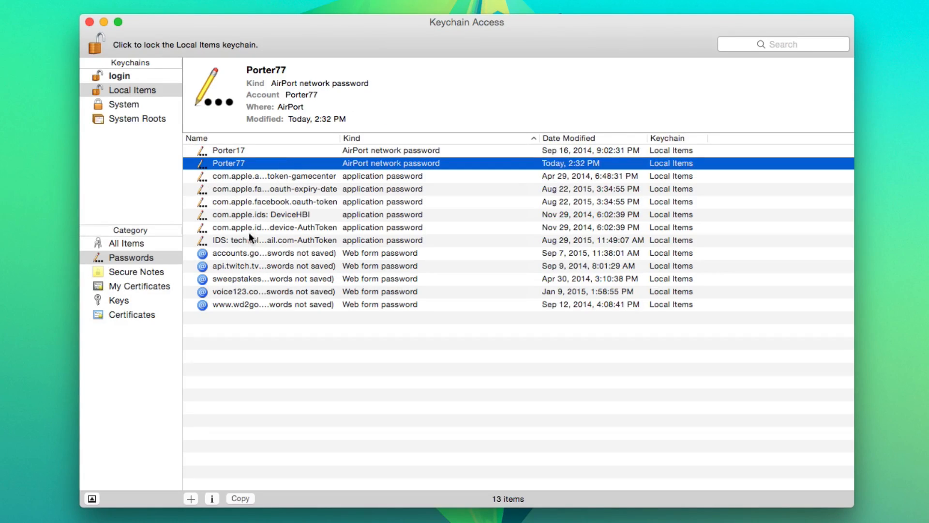
{"action": "mouse_move", "coordinate": [507, 180]}
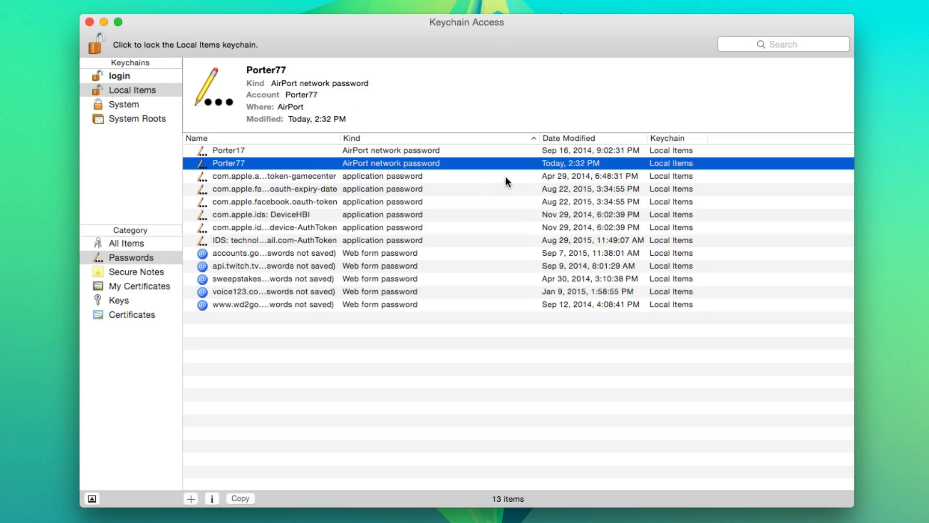
{"action": "mouse_move", "coordinate": [603, 155]}
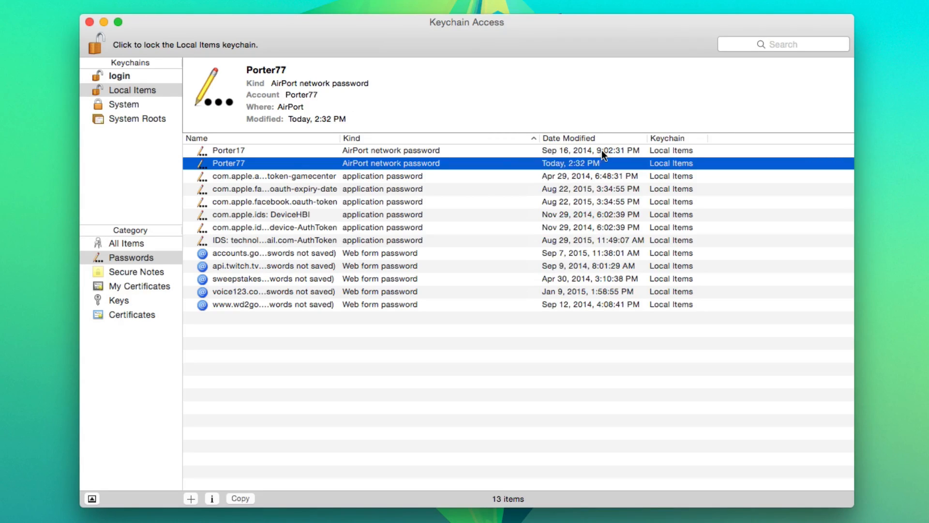
{"action": "mouse_move", "coordinate": [256, 155]}
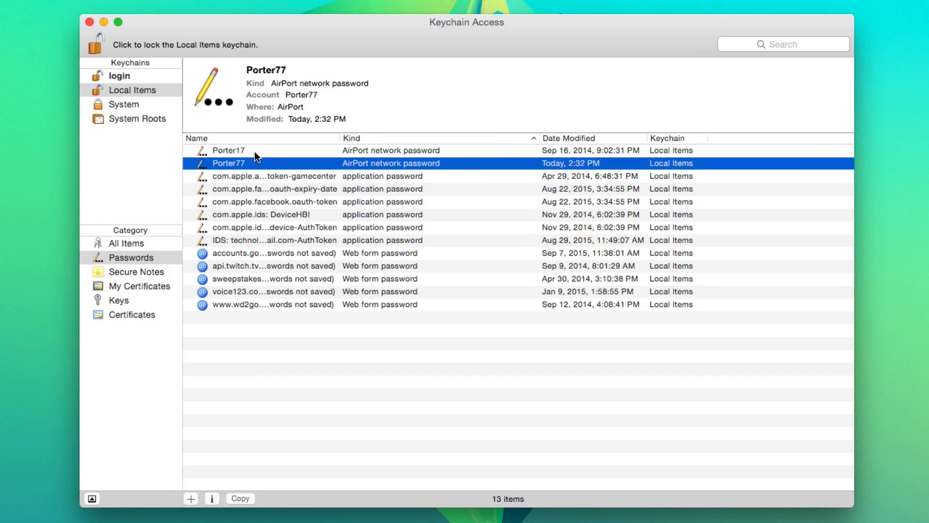
- Double-click the Porter17 AirPort network password to open its attributes window
{"action": "double_click", "coordinate": [228, 150]}
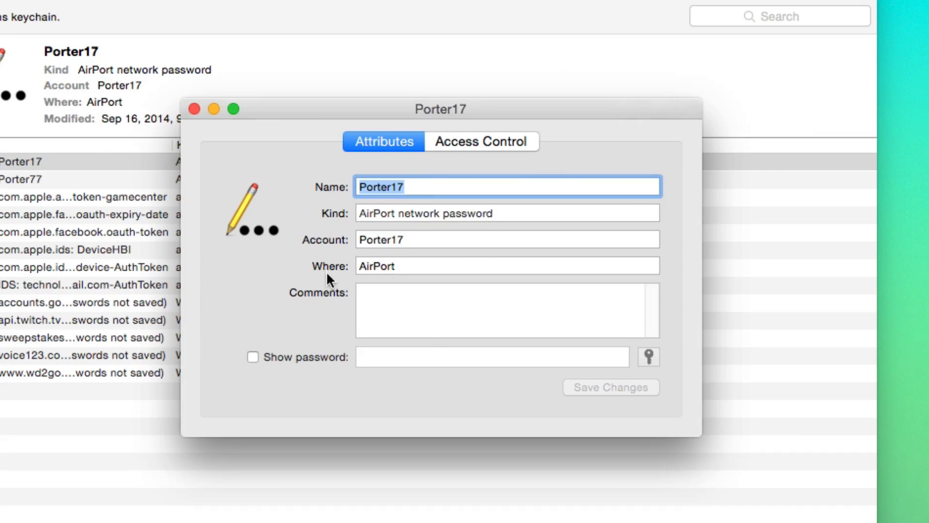
{"action": "mouse_move", "coordinate": [277, 290]}
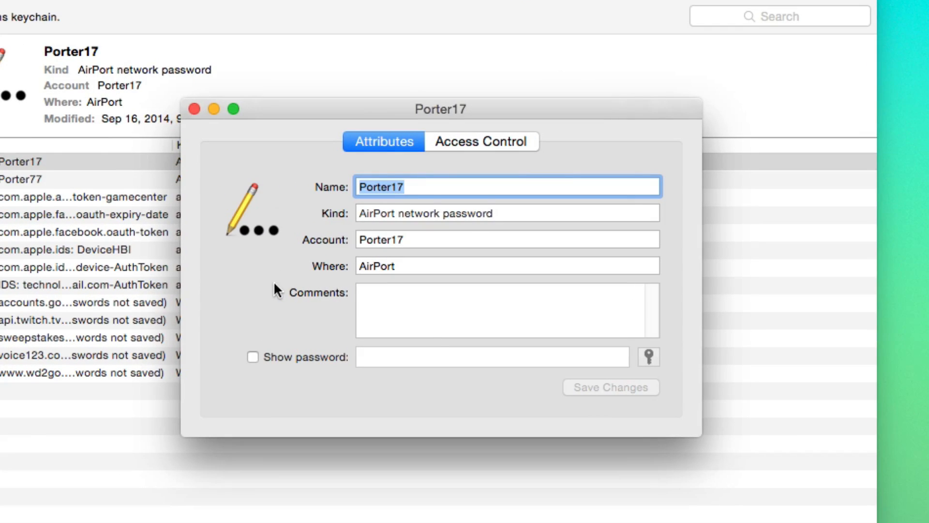
{"action": "mouse_move", "coordinate": [230, 307]}
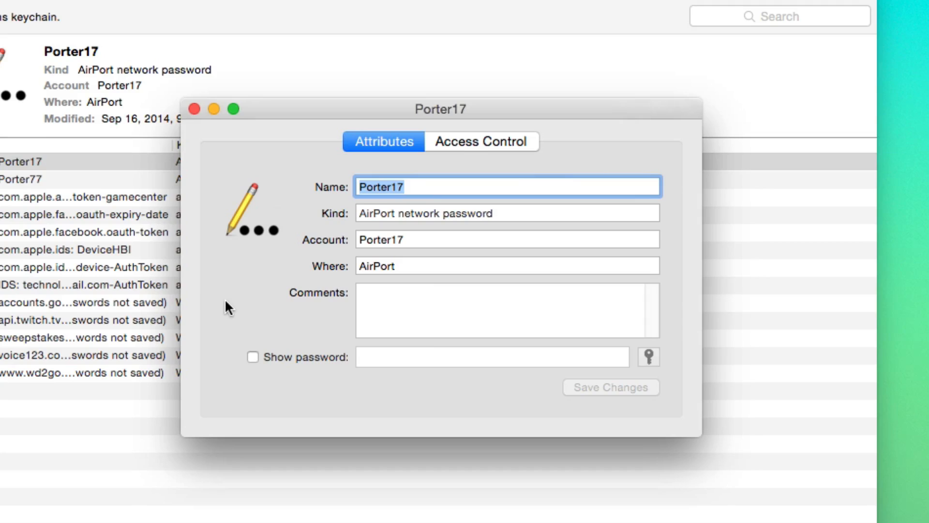
{"action": "mouse_move", "coordinate": [200, 359]}
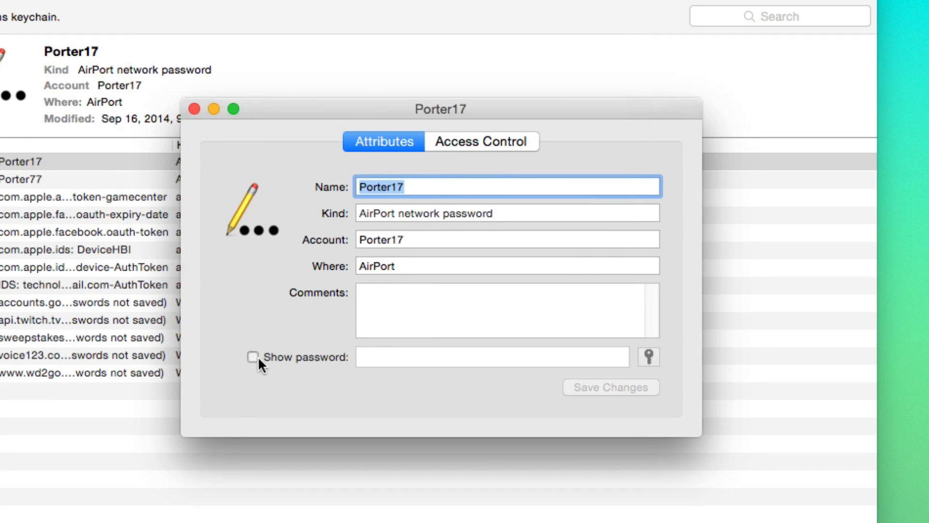
{"action": "left_click", "coordinate": [253, 357]}
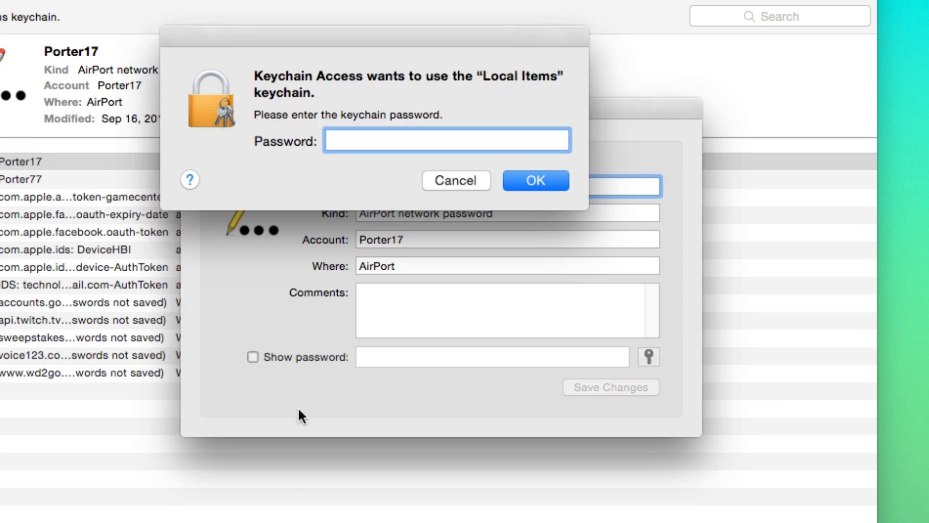
{"action": "mouse_move", "coordinate": [320, 132]}
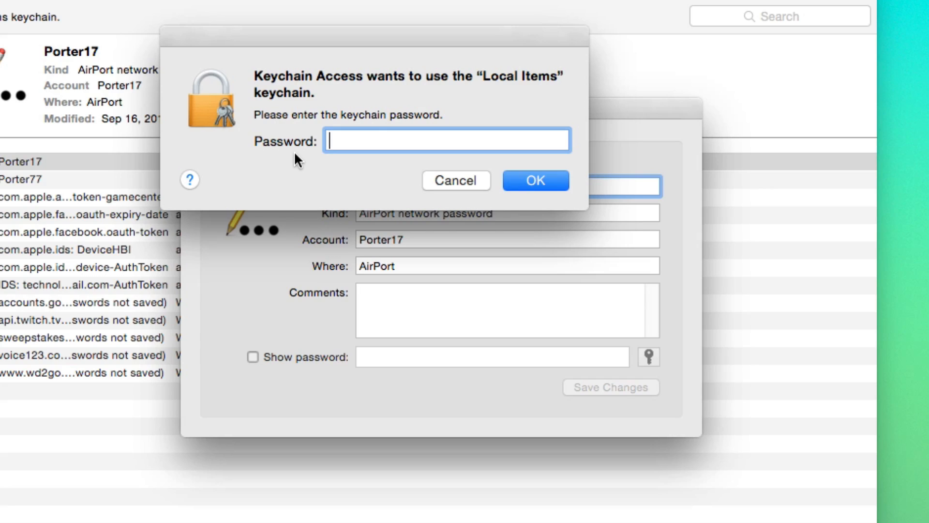
{"action": "type", "text": "••••"}
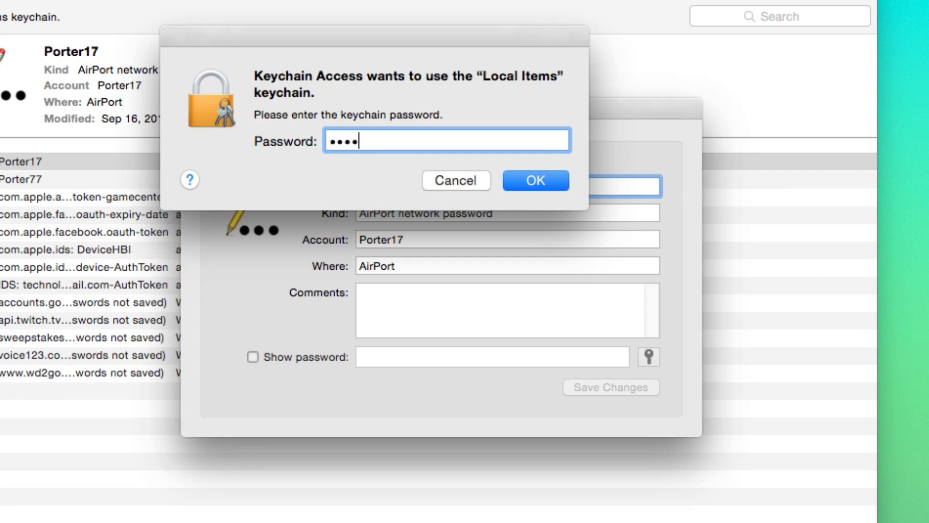
{"action": "left_click", "coordinate": [533, 180]}
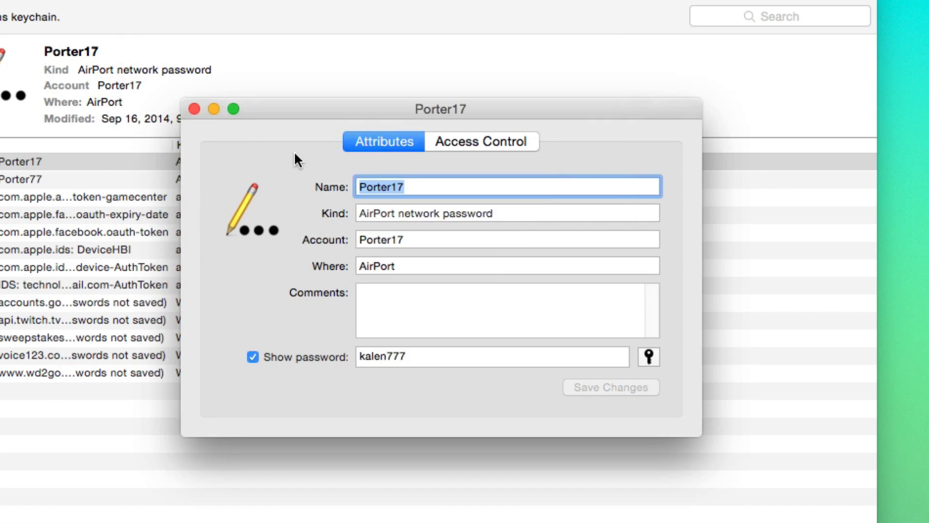
{"action": "mouse_move", "coordinate": [418, 335]}
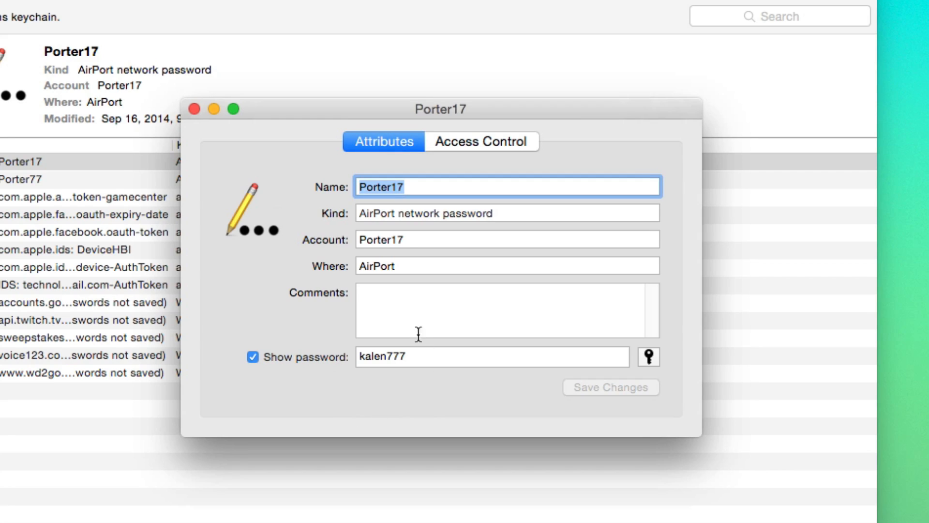
{"action": "mouse_move", "coordinate": [365, 385]}
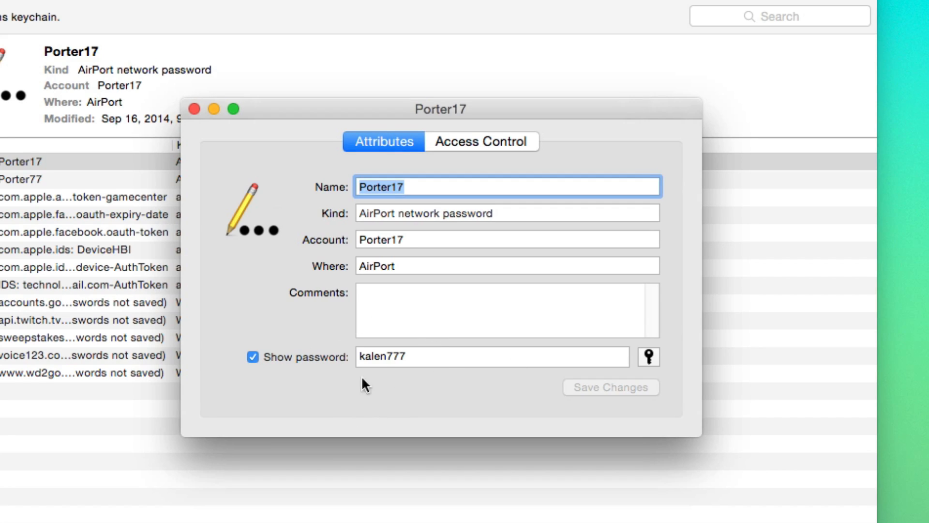
{"action": "mouse_move", "coordinate": [454, 351]}
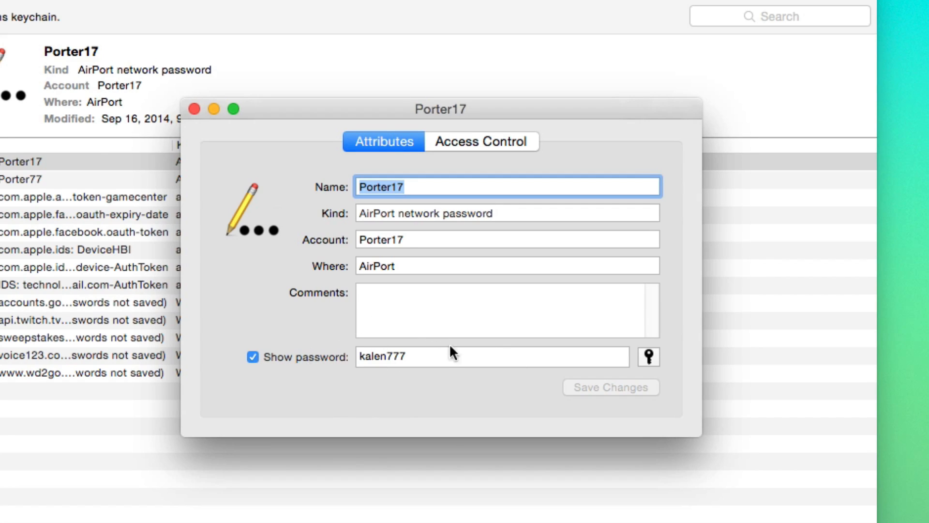
{"action": "mouse_move", "coordinate": [491, 383]}
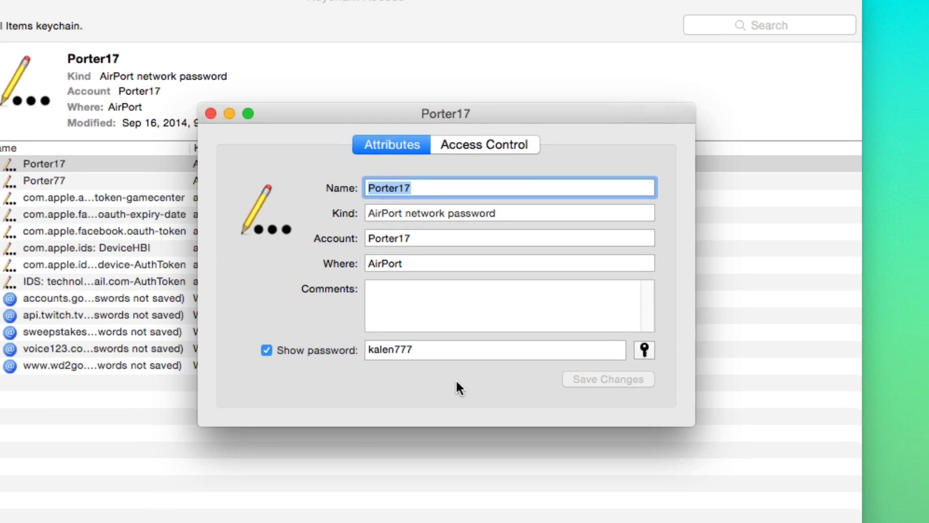
- Close the Porter17 attributes window, returning to the Local Items password list
{"action": "left_click", "coordinate": [211, 113]}
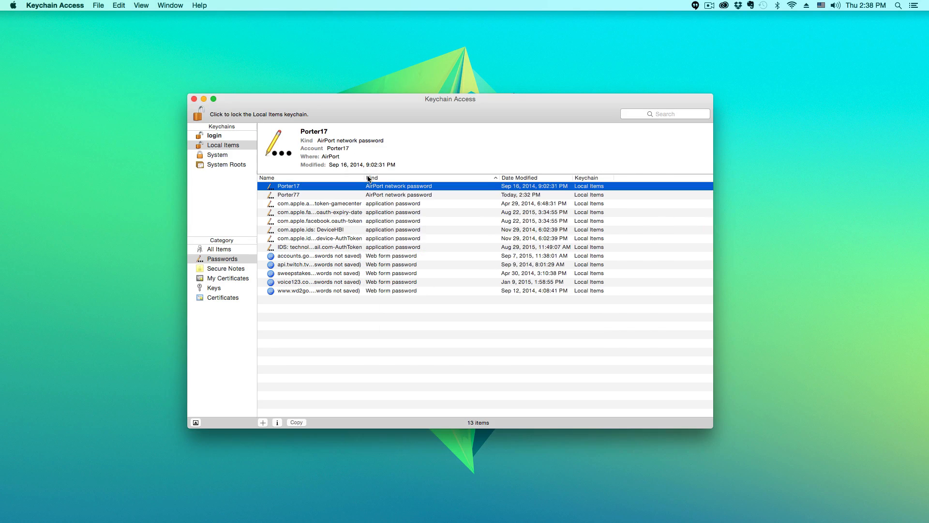
{"action": "mouse_move", "coordinate": [437, 118]}
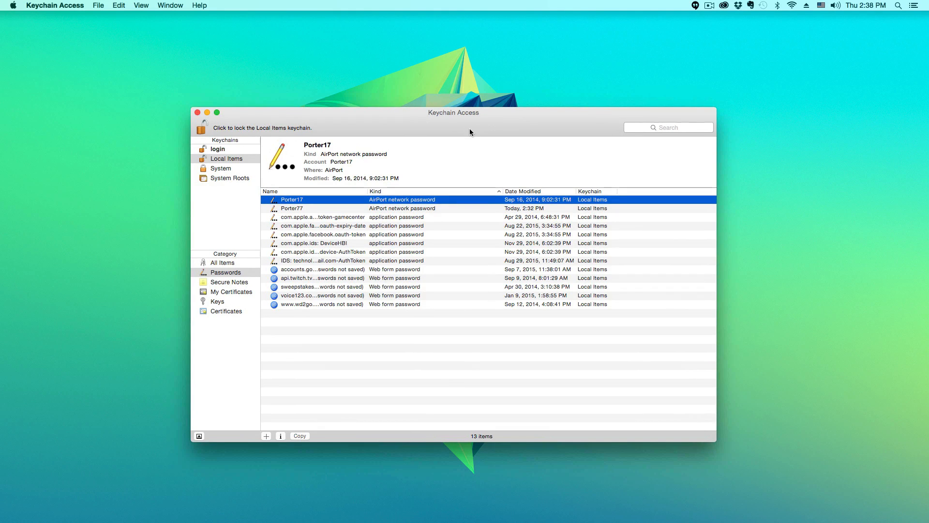
{"action": "mouse_move", "coordinate": [464, 134]}
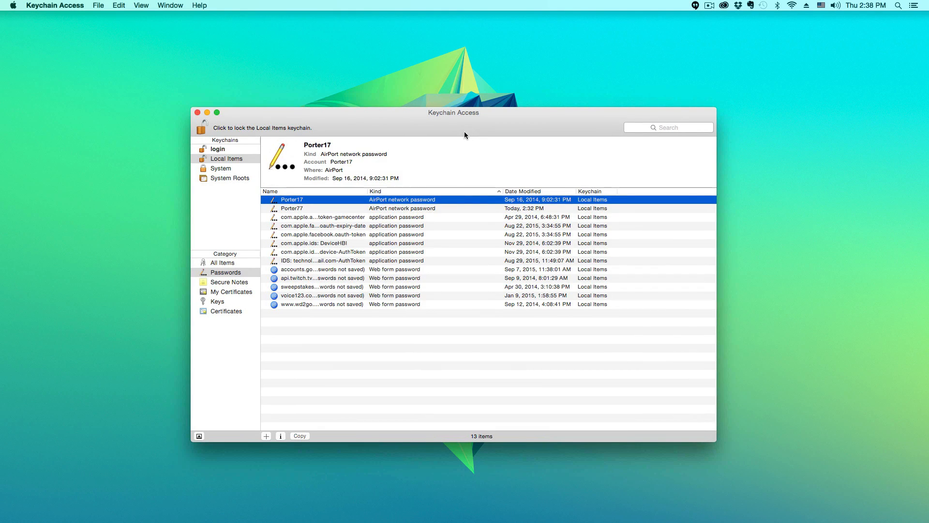
{"action": "mouse_move", "coordinate": [457, 150]}
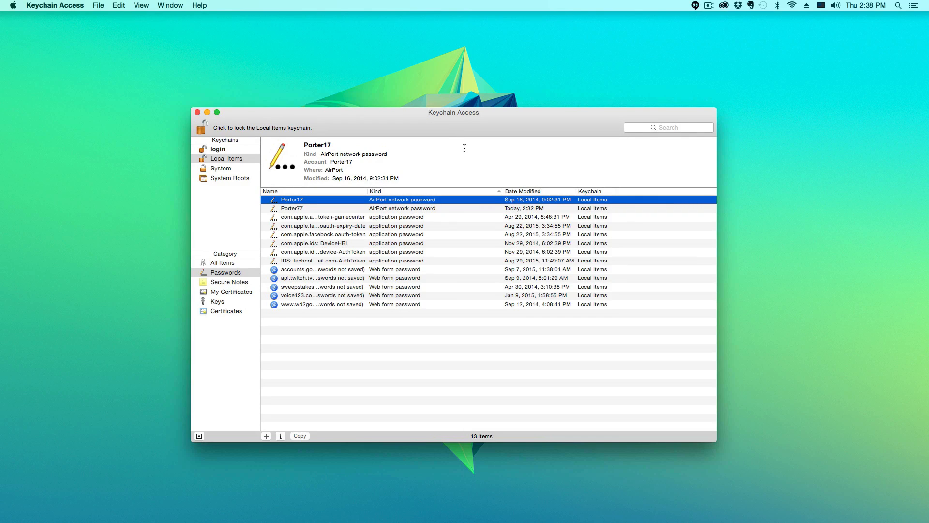
{"action": "mouse_move", "coordinate": [453, 156]}
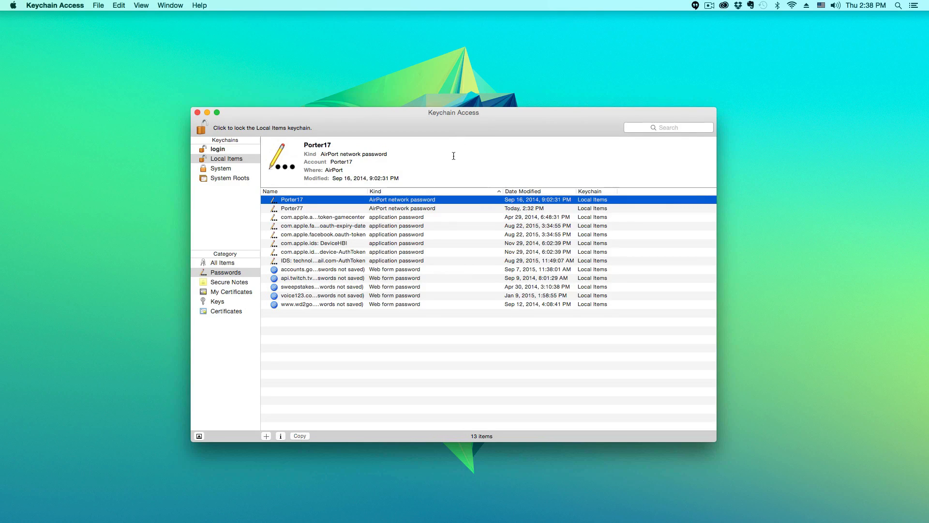